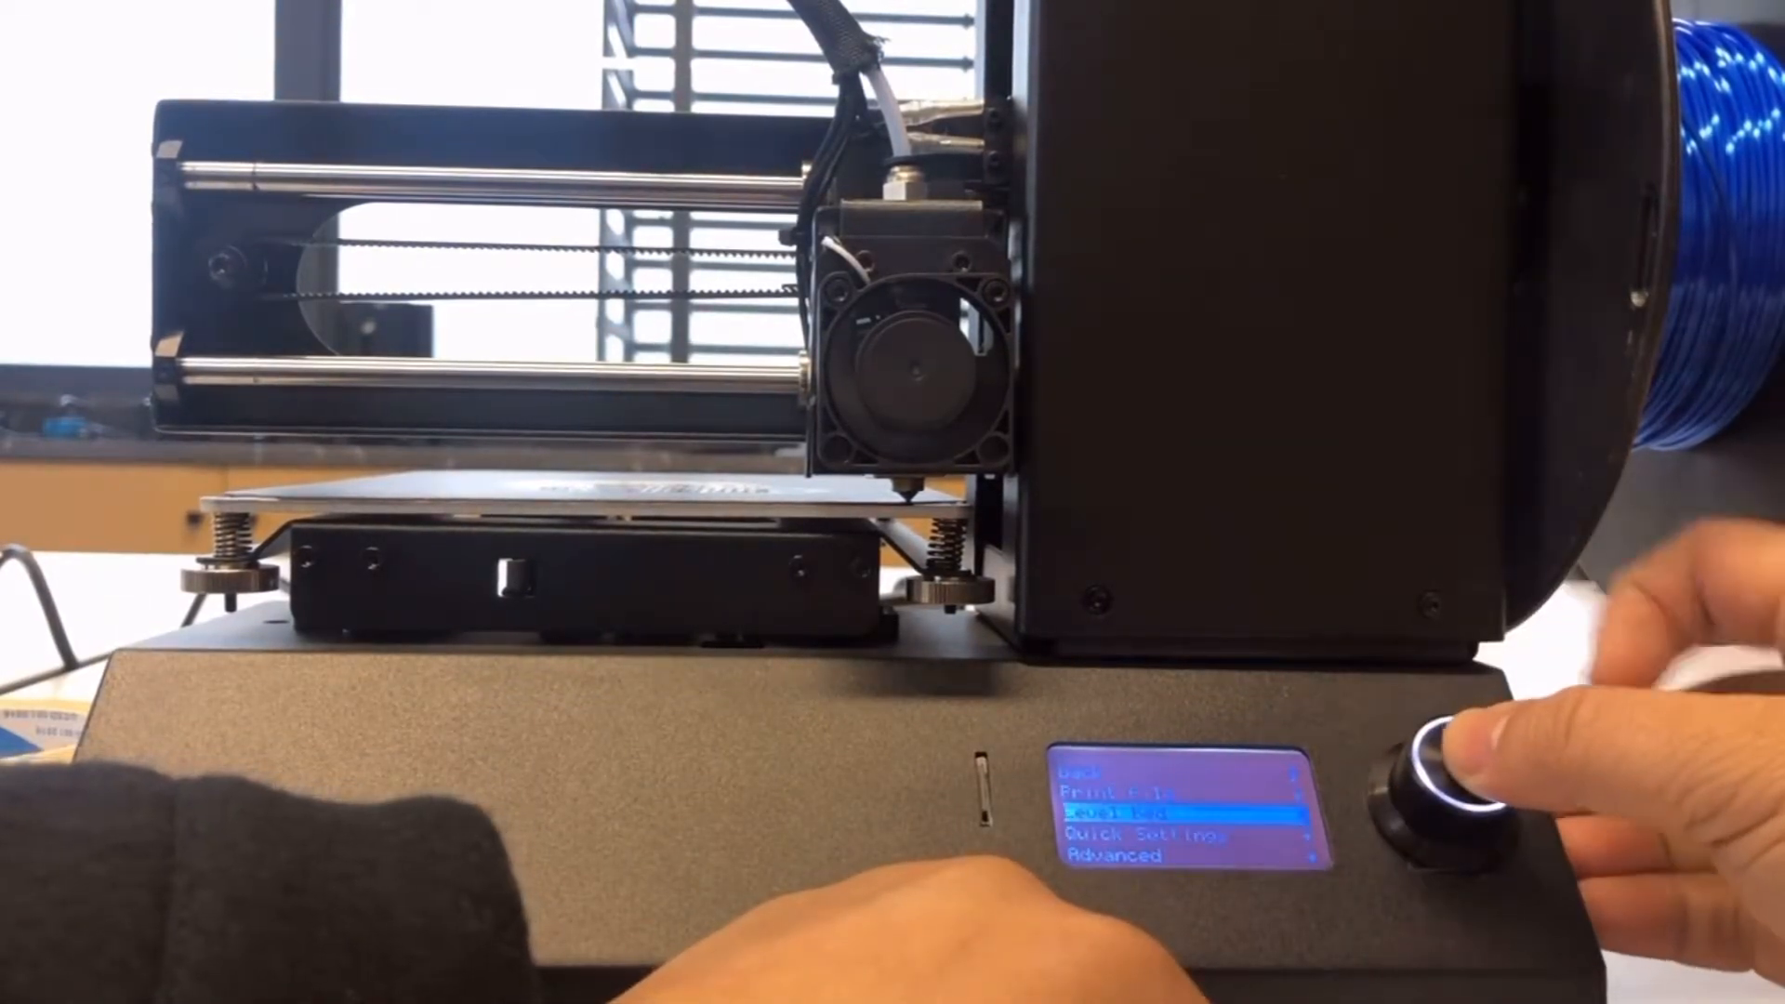
- Launch the Level Bed wizard from the control knob menu so the printer begins initializing
click(1446, 784)
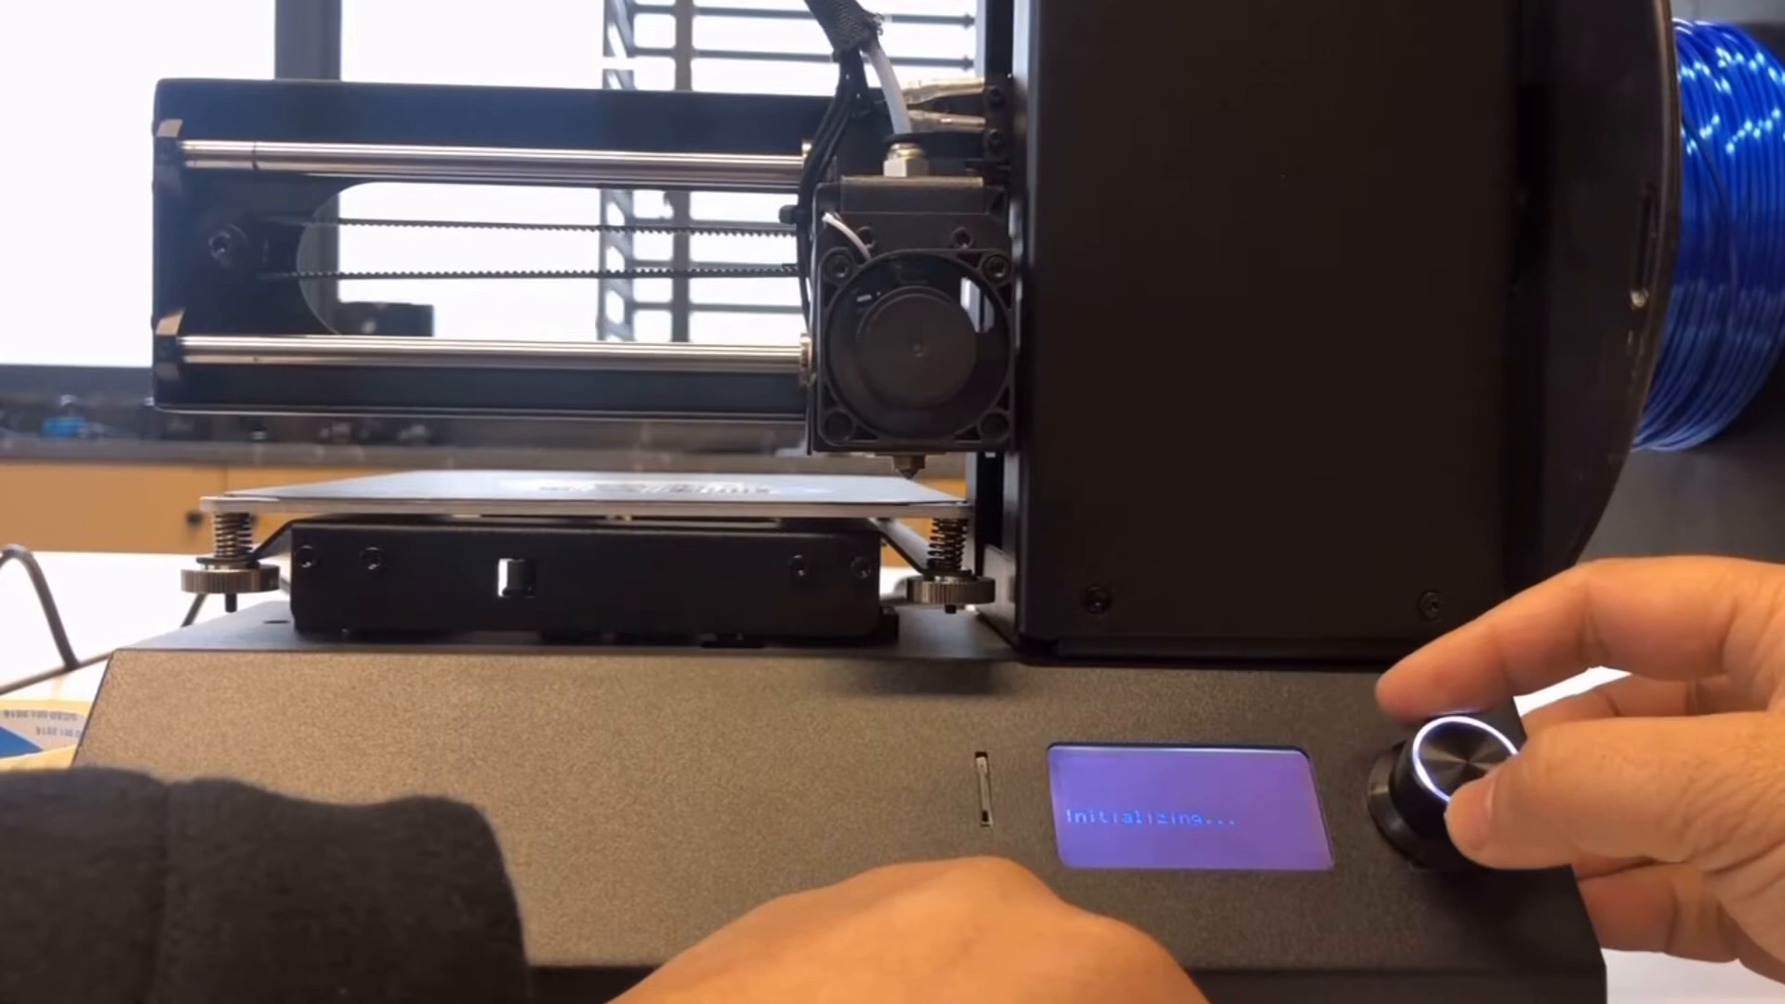